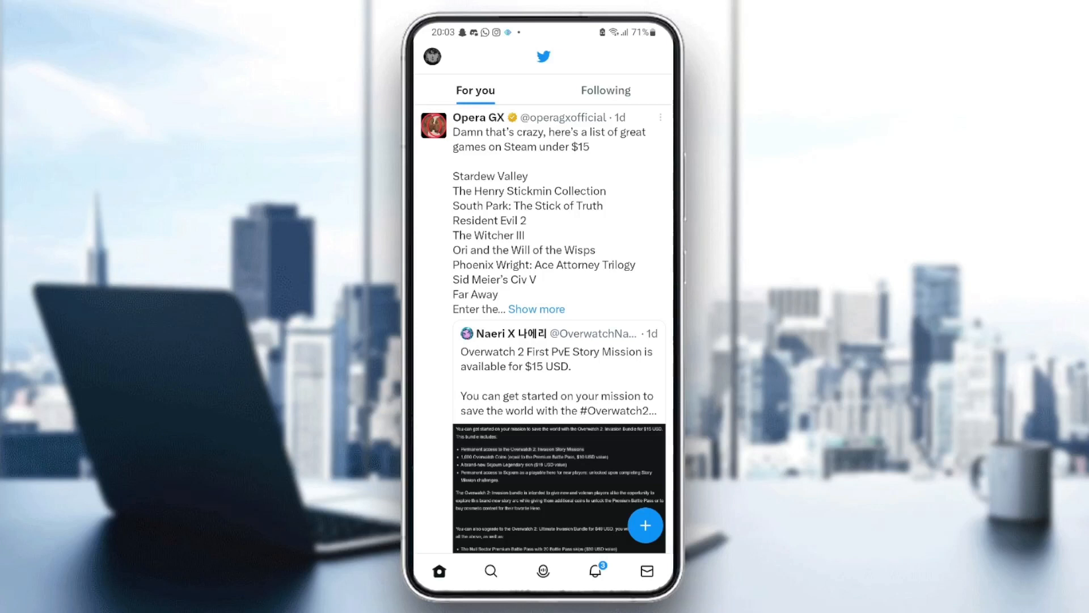
- Launch Samsung Settings from the app drawer and scroll down to the Apps entry
scroll(down, 3)
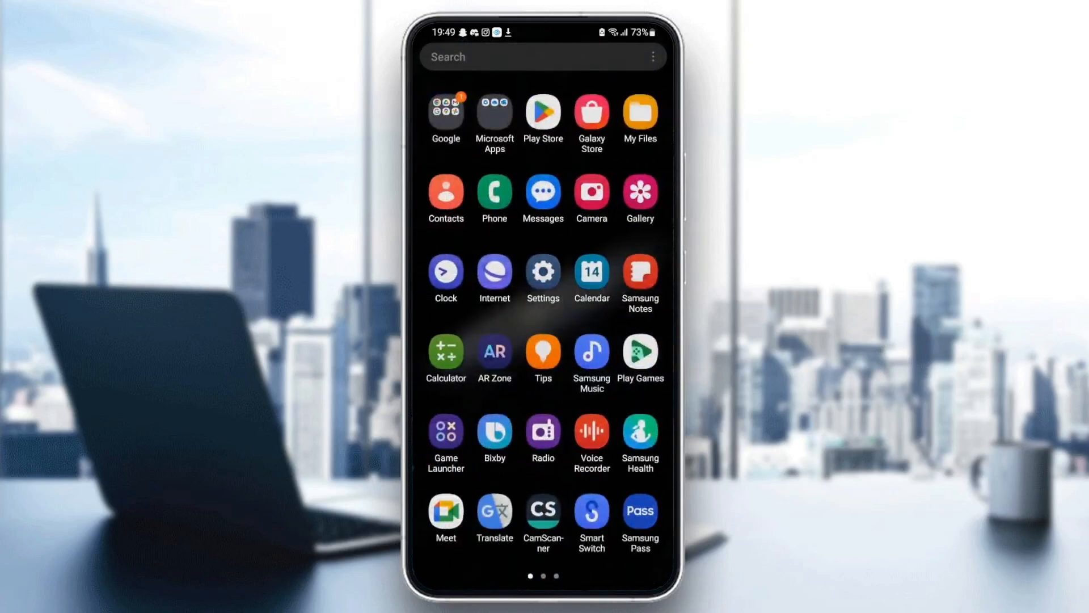
click(543, 272)
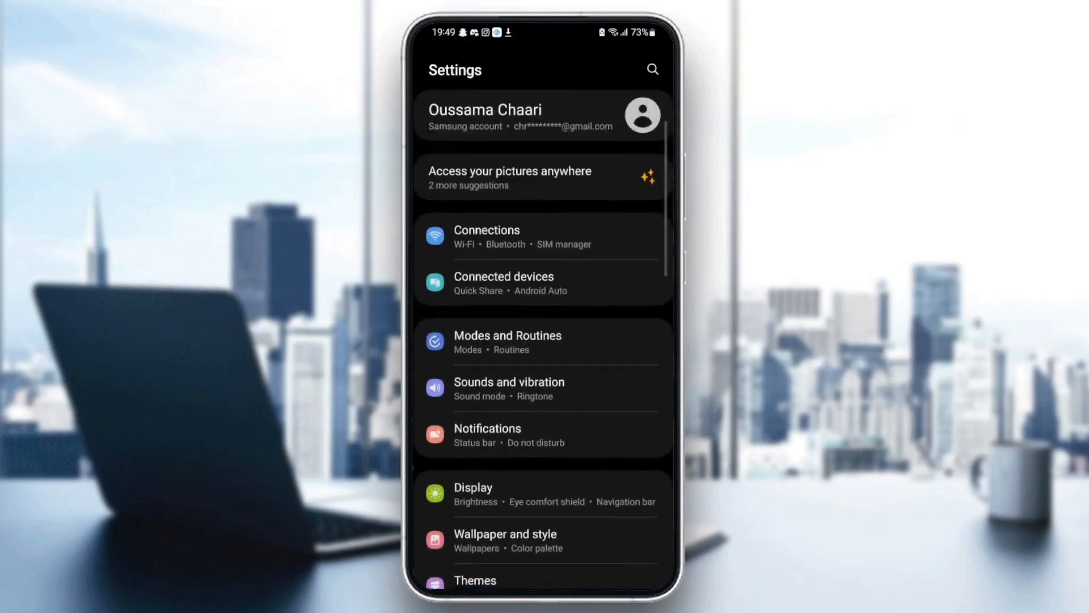
scroll(down, 3)
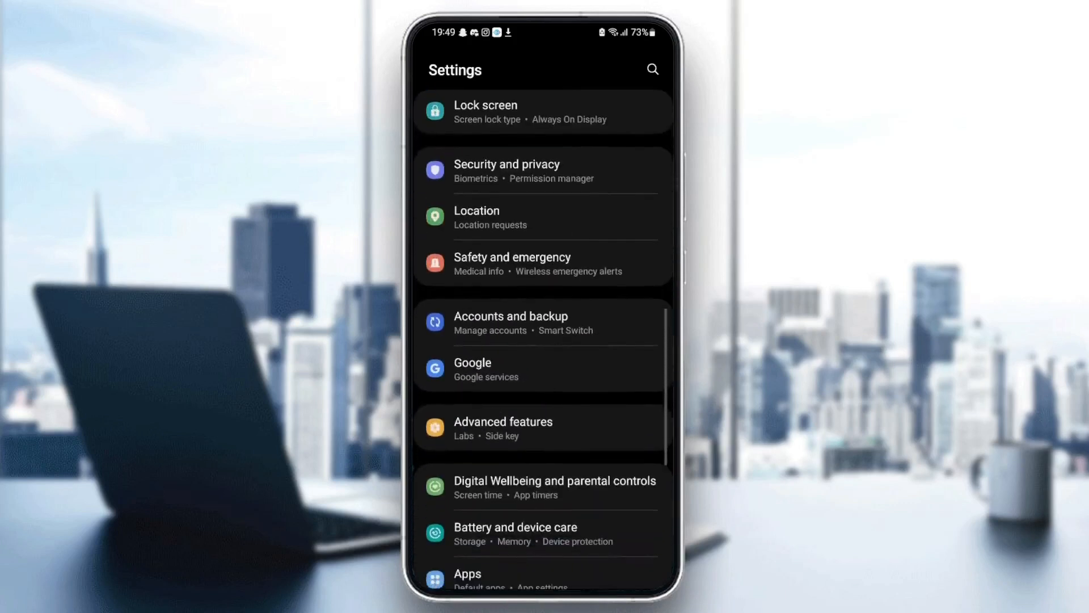
scroll(down, 3)
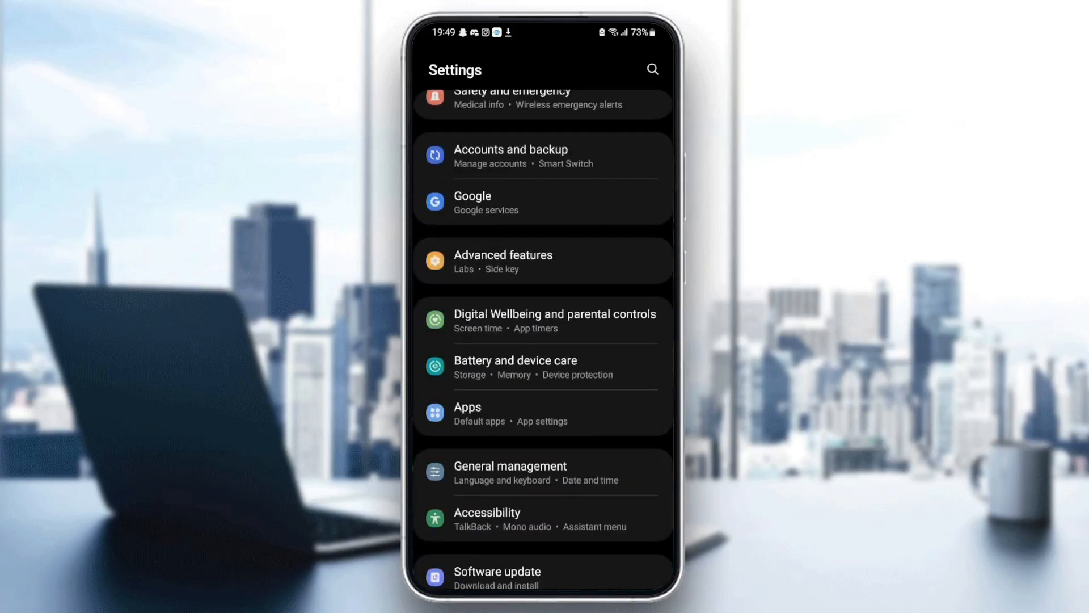
scroll(down, 3)
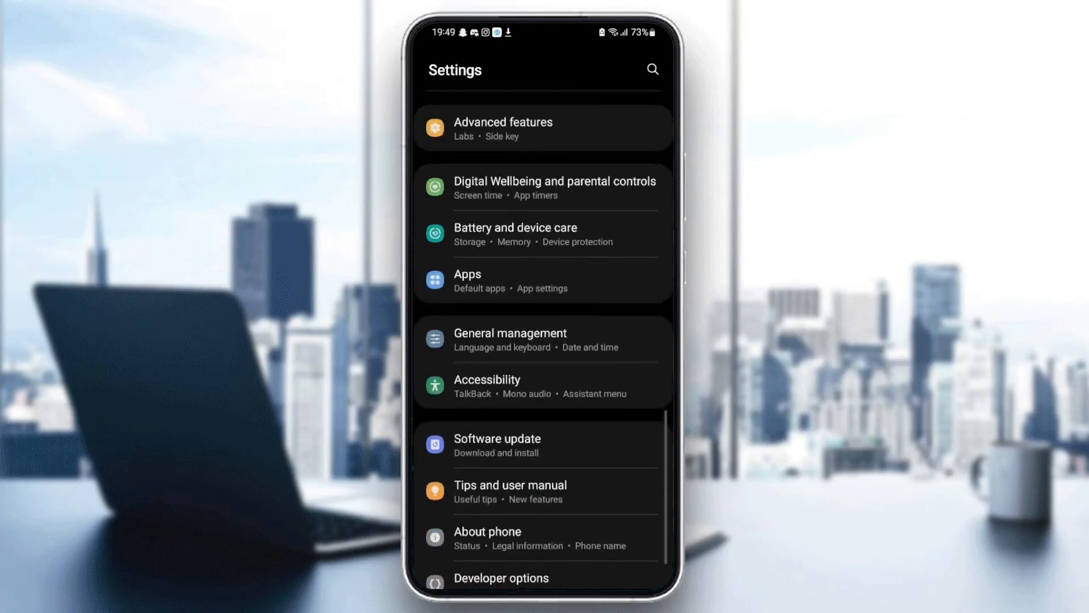
- Open the Apps list and scroll down the installed apps until Twitter appears
click(467, 273)
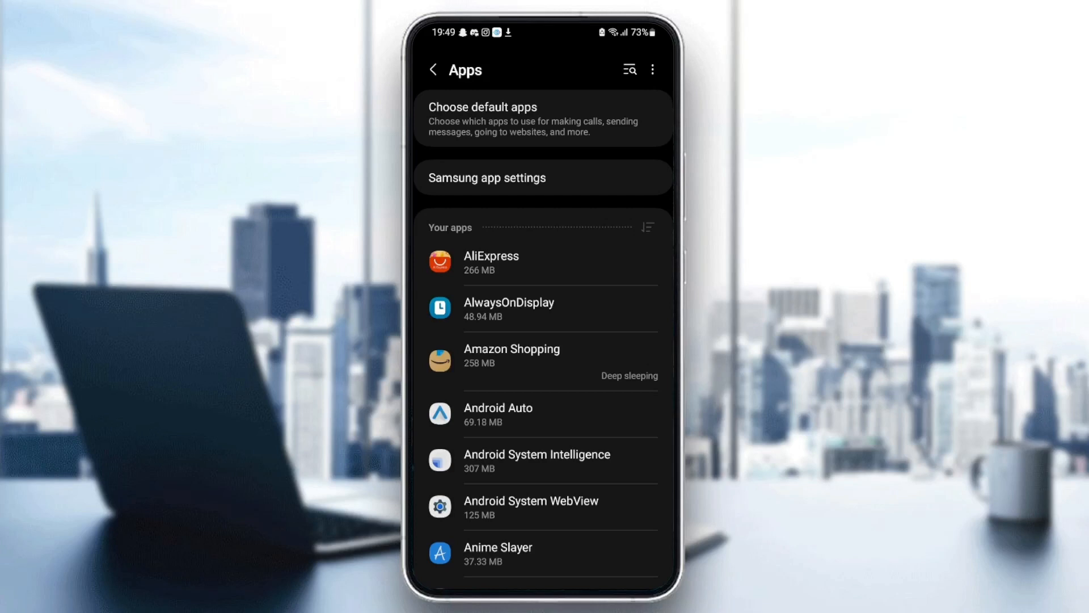
scroll(down, 3)
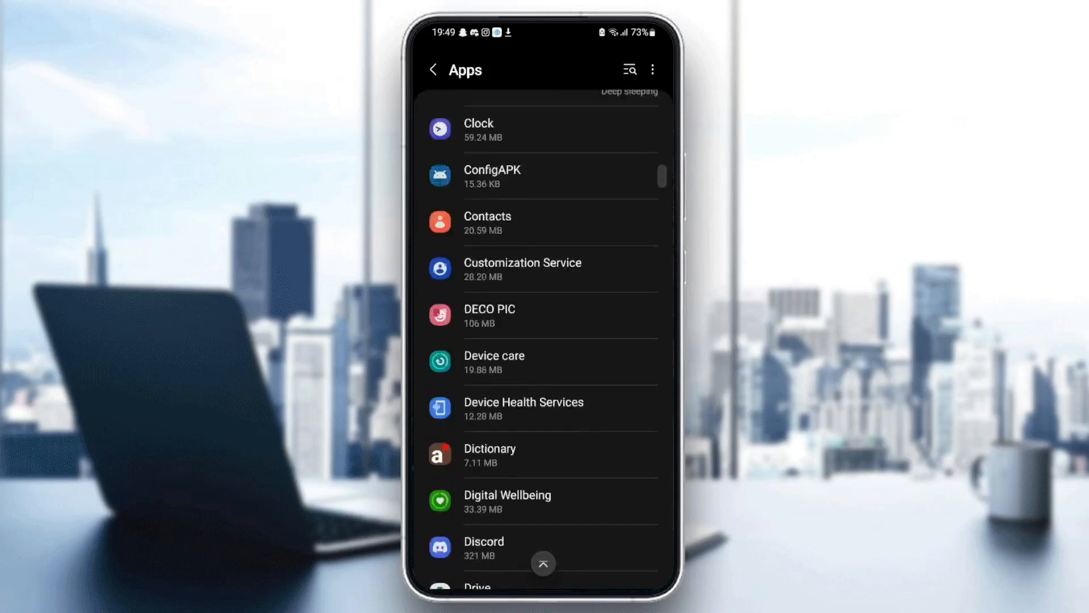
scroll(down, 3)
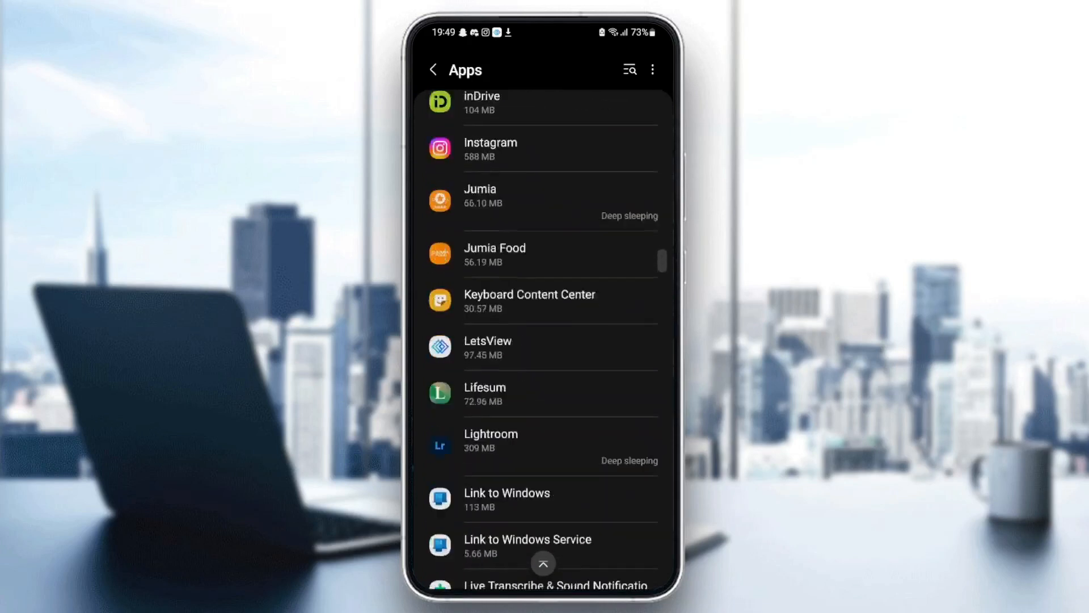
scroll(down, 3)
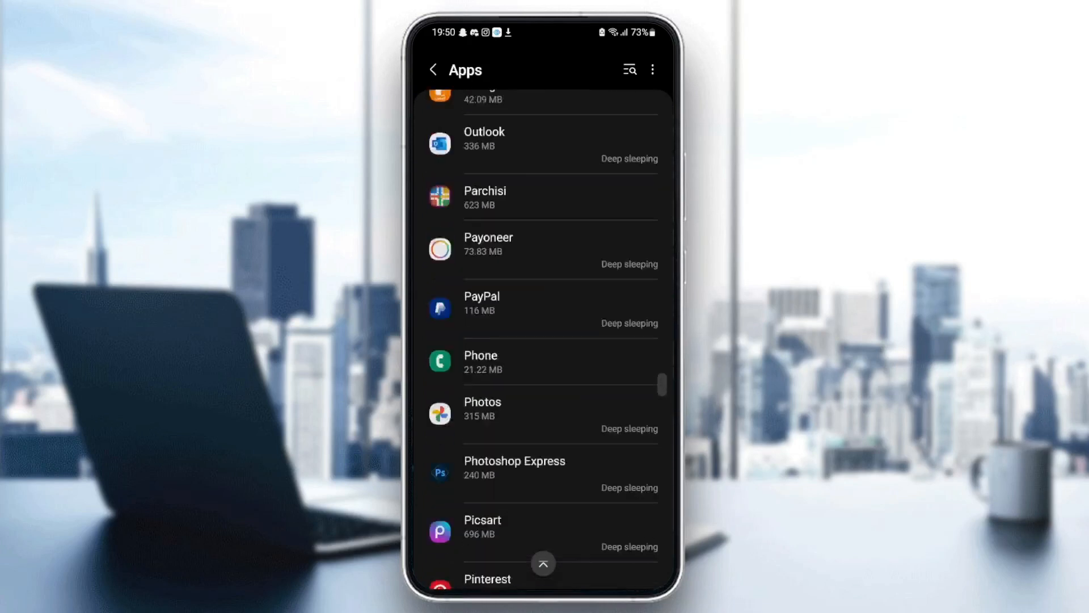
scroll(down, 3)
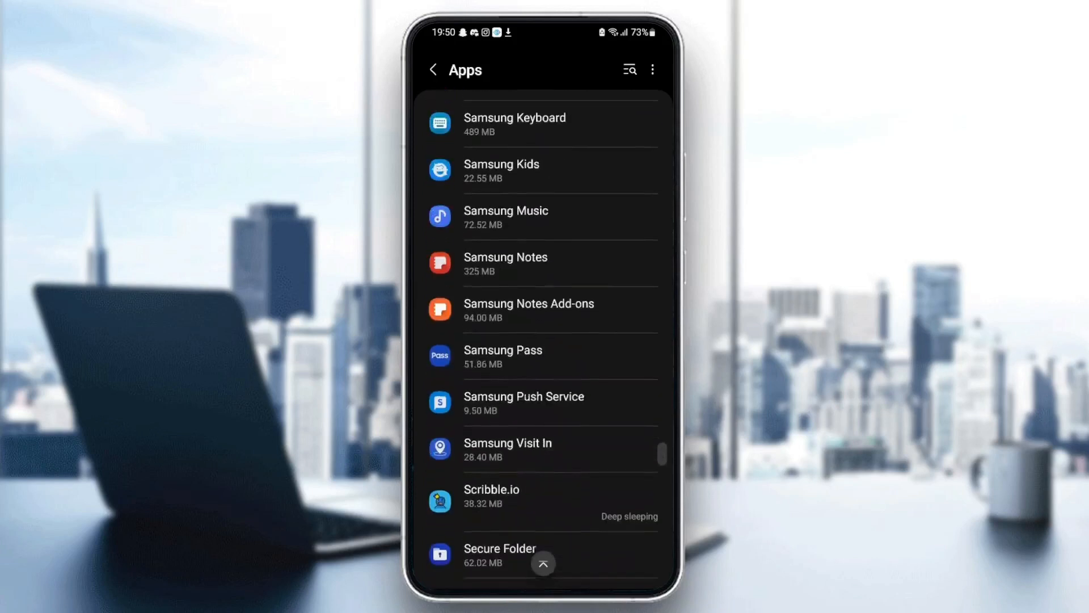
scroll(down, 3)
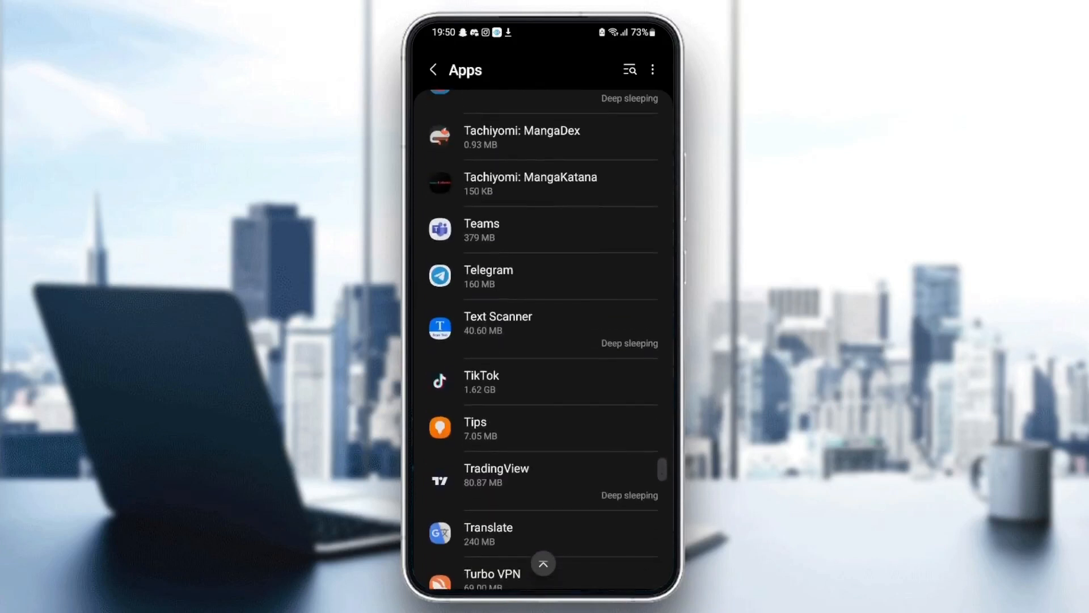
scroll(down, 3)
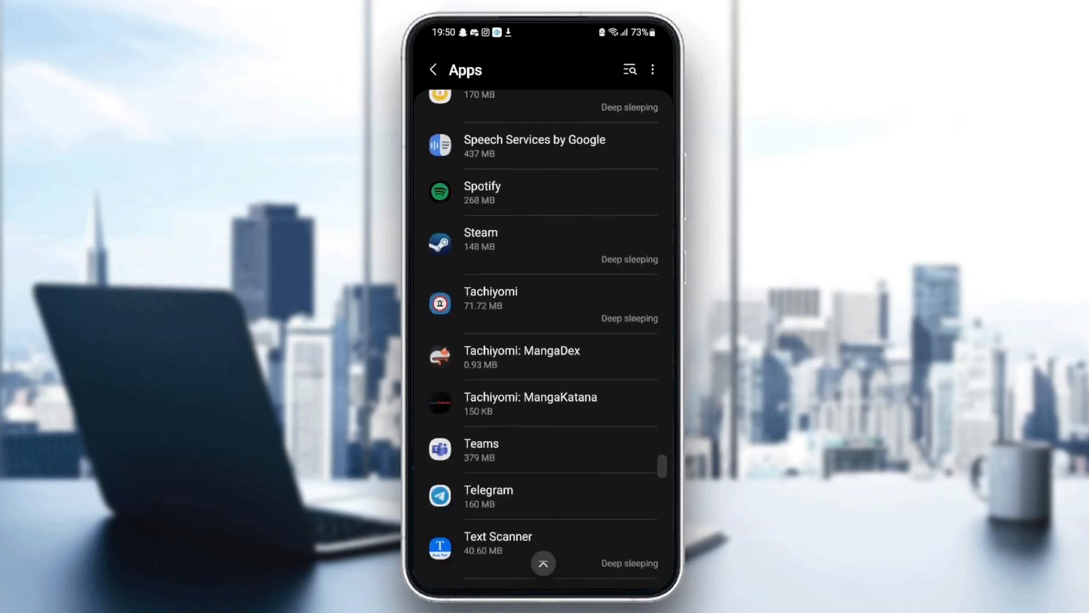
scroll(down, 3)
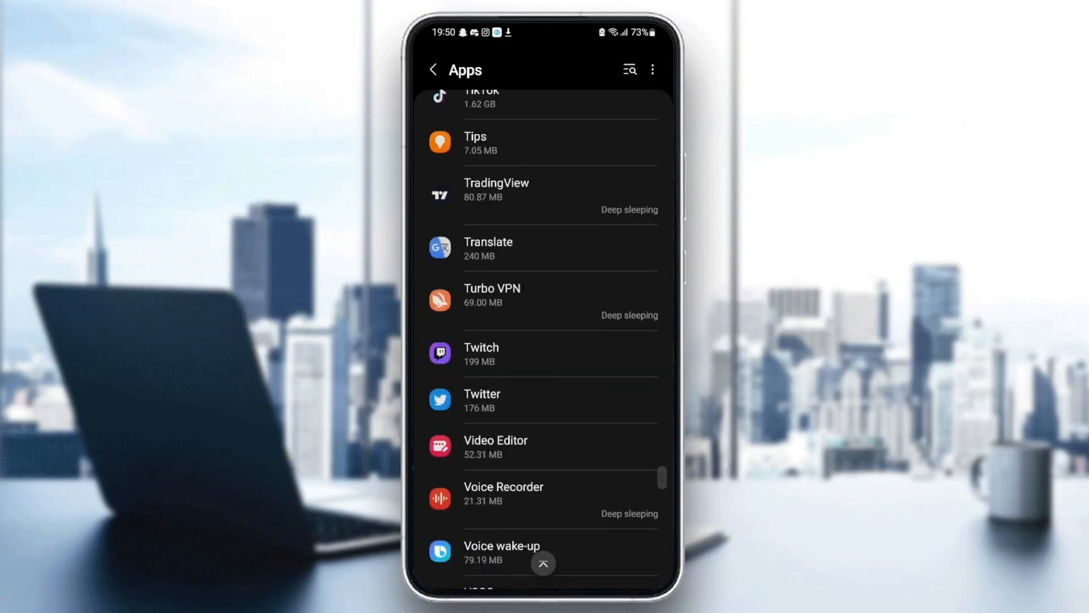
- Open Twitter's App info and check its notifications are allowed with sound and vibration
click(481, 399)
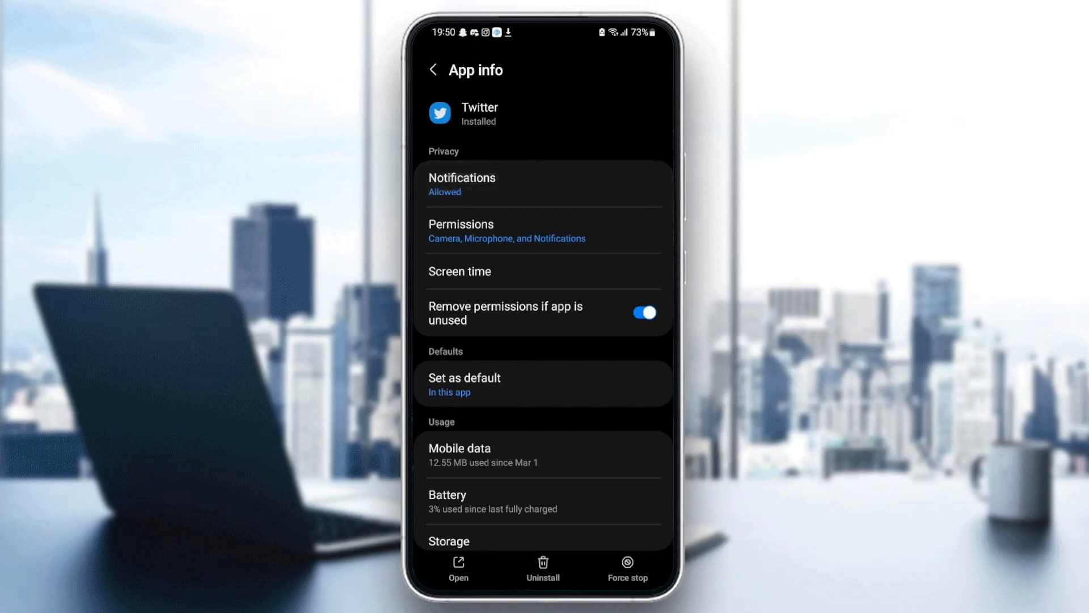
click(461, 184)
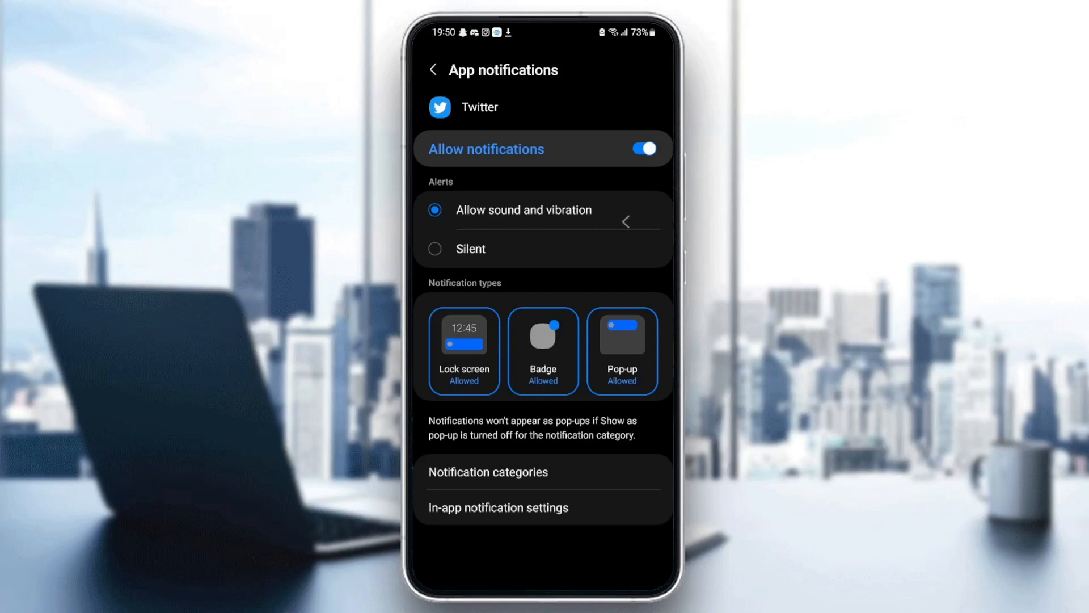
- Review Twitter's allowed camera, microphone and notifications permissions, then return to App info
click(433, 69)
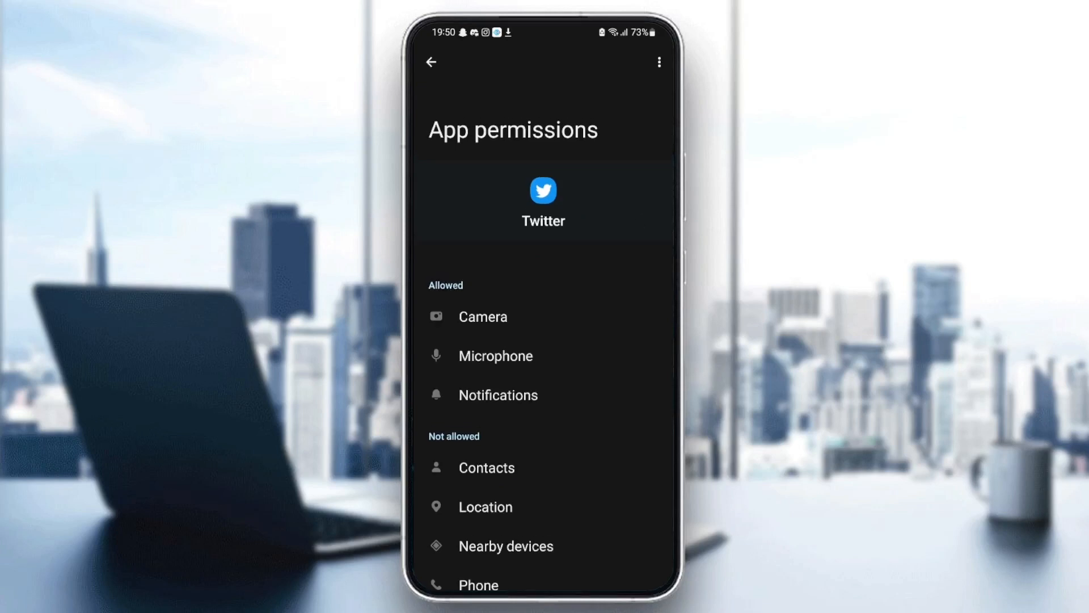
click(430, 62)
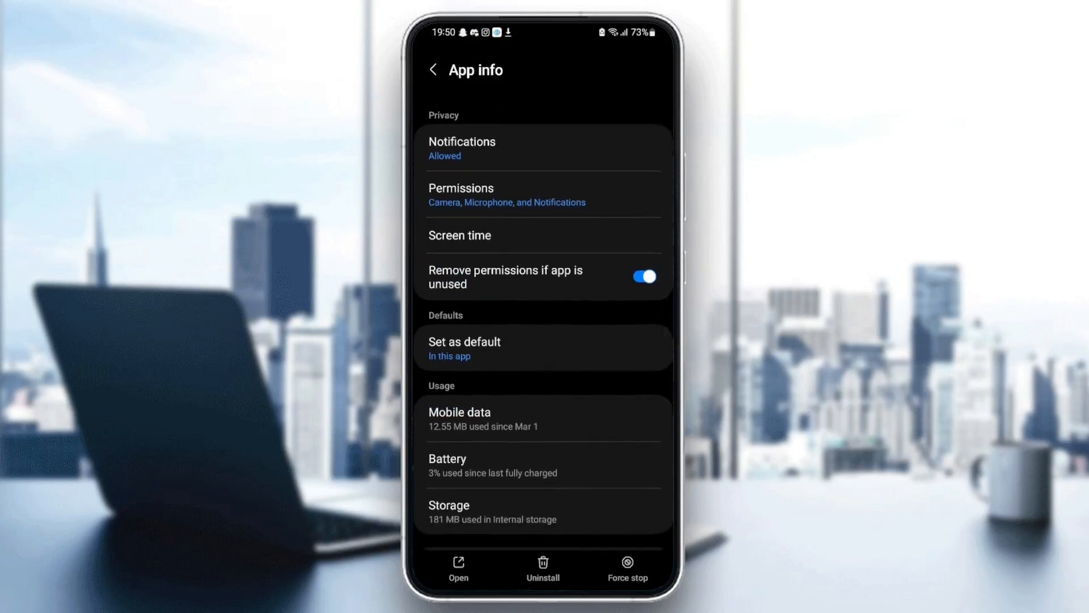
- Clear Twitter's cache, dropping storage to 176 MB, then relaunch Twitter on its Following feed
click(464, 347)
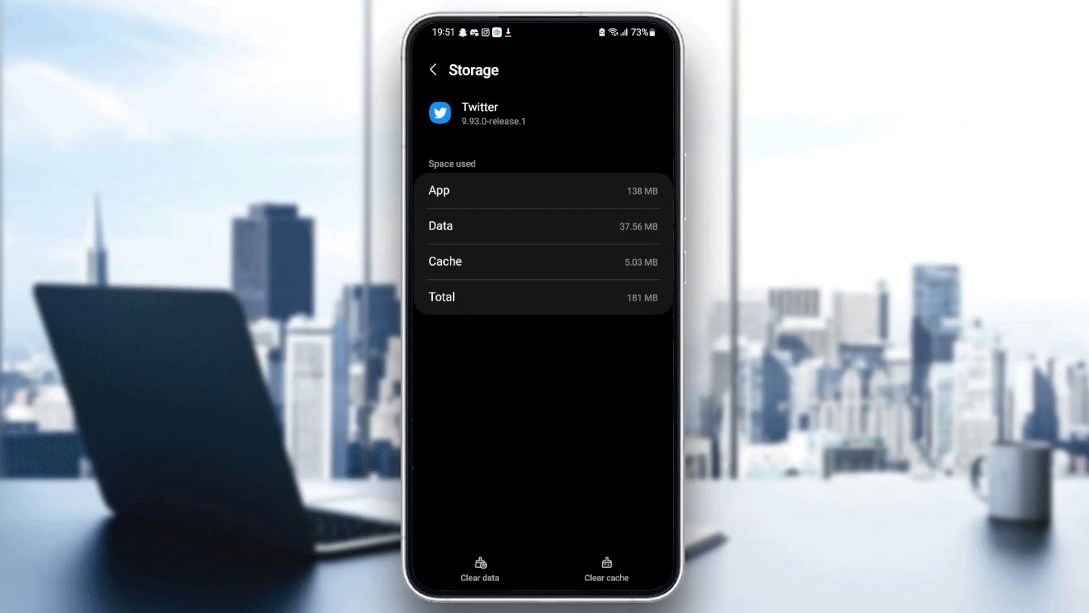
click(606, 568)
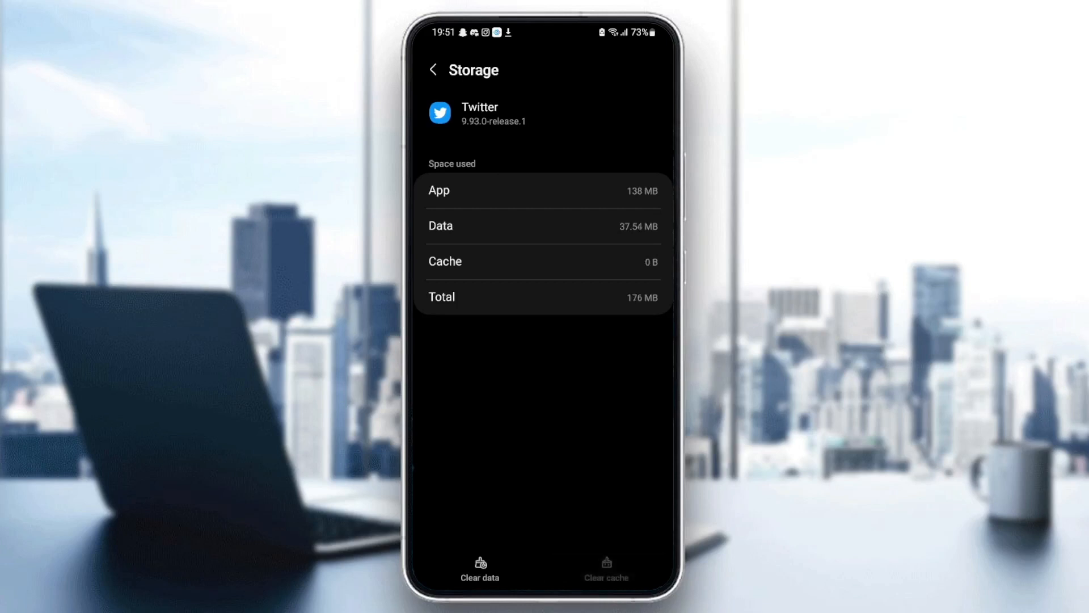
scroll(down, 3)
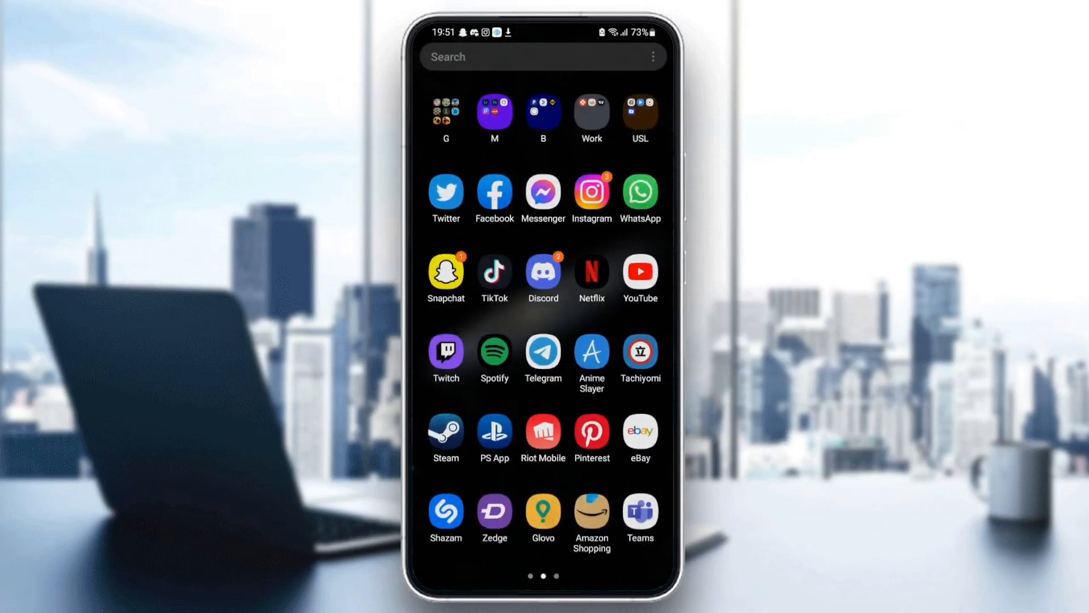
click(446, 192)
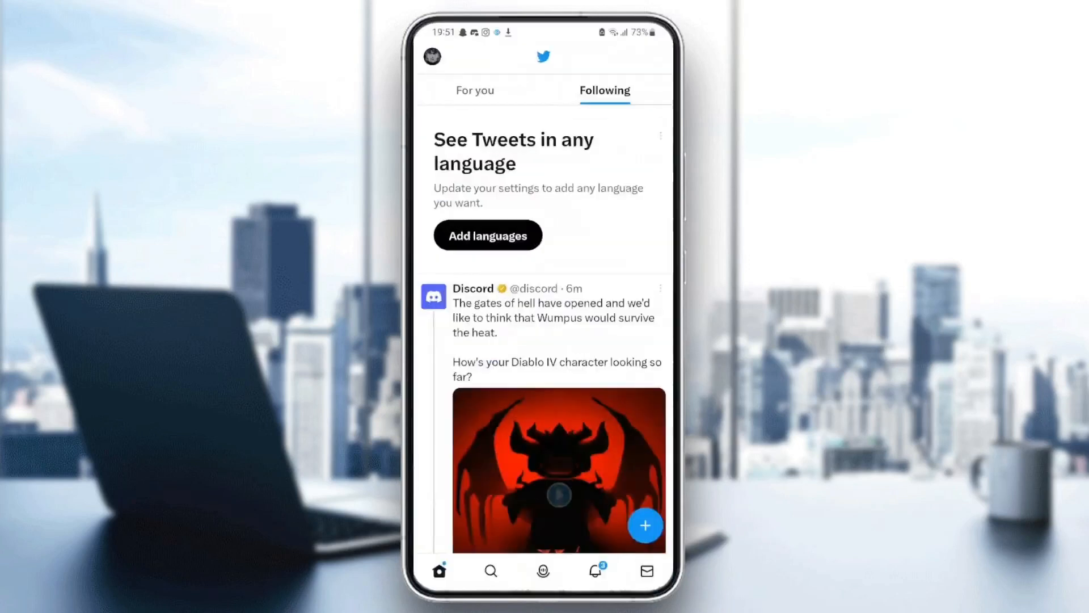